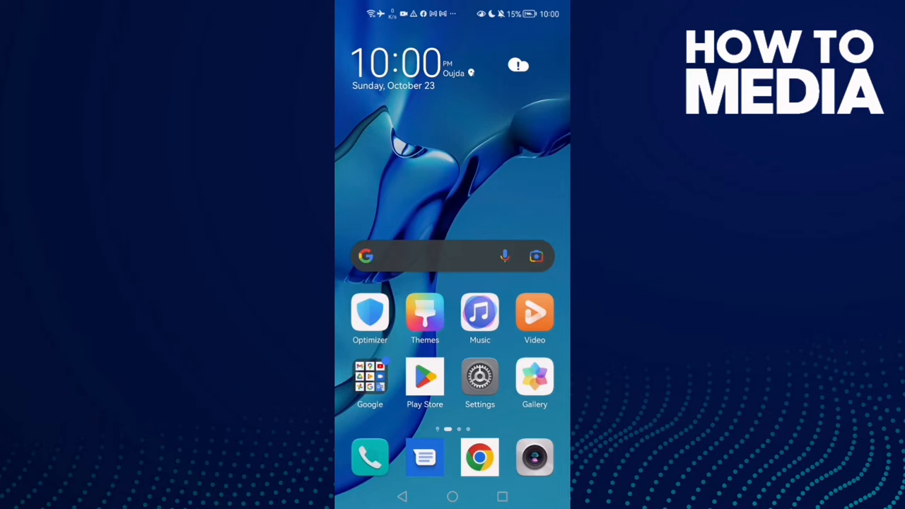
Step: Open Settings and reach the Apps list showing each installed app's storage size
click(480, 377)
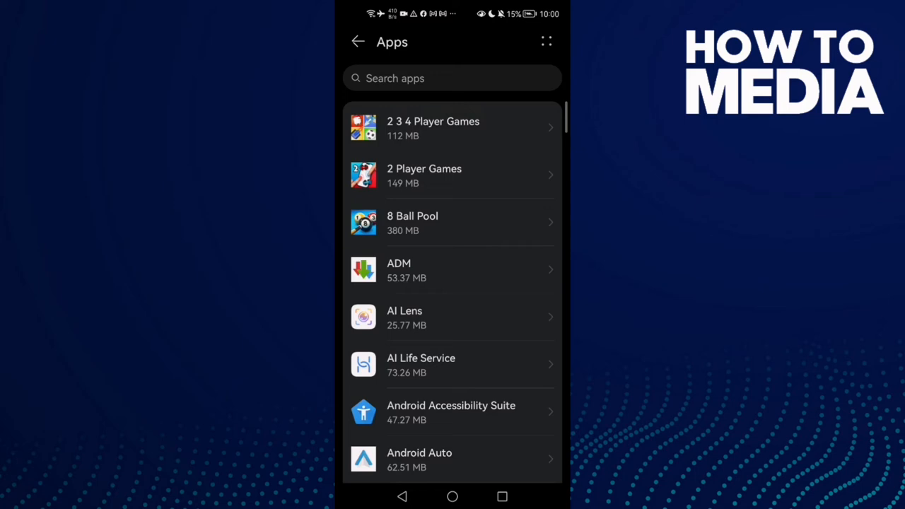
Step: Select Messenger, open its Permissions, and scroll to the allowed Camera and Storage entries
click(451, 78)
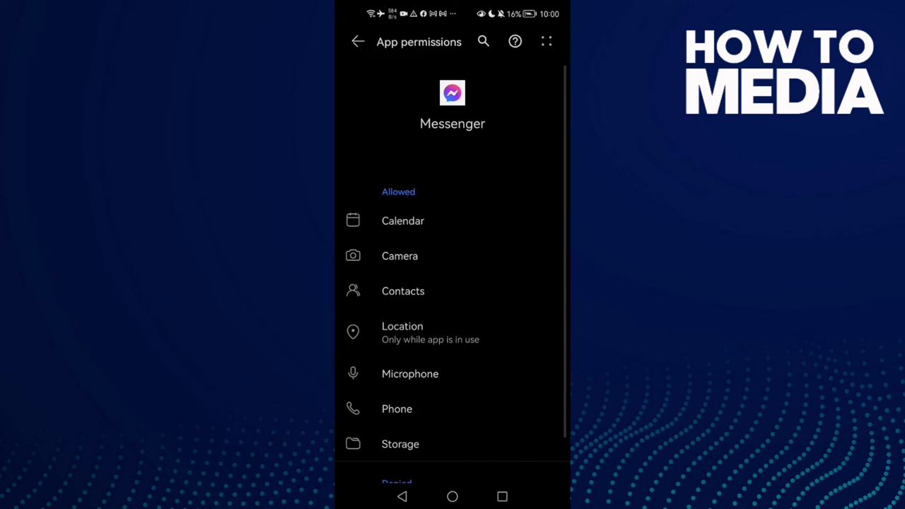
scroll(down, 3)
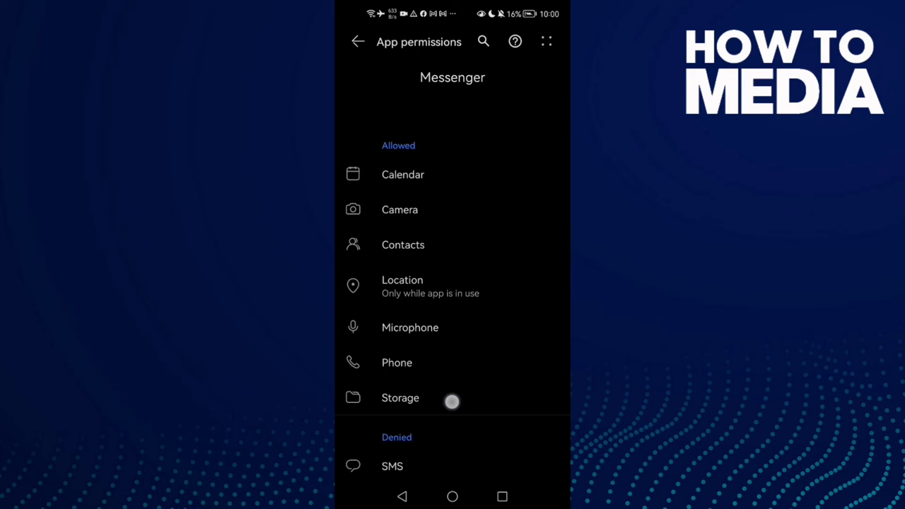